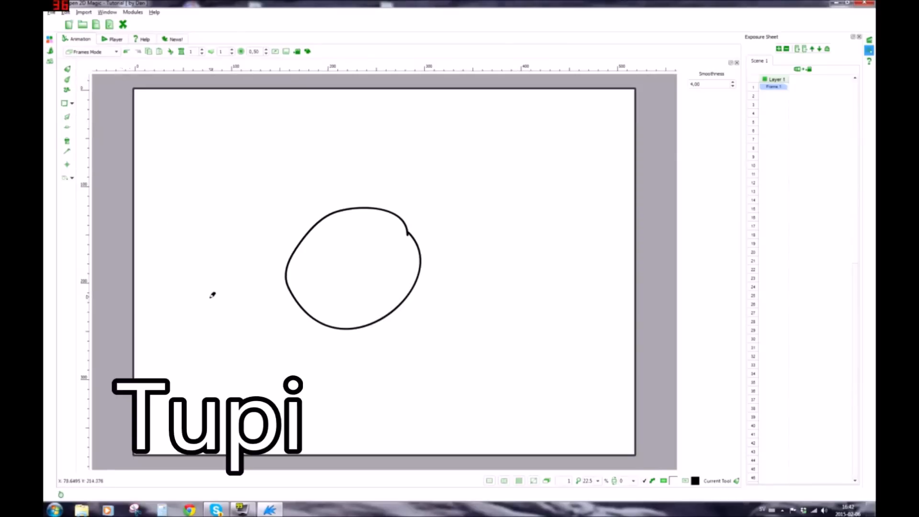
mouse_move(332, 237)
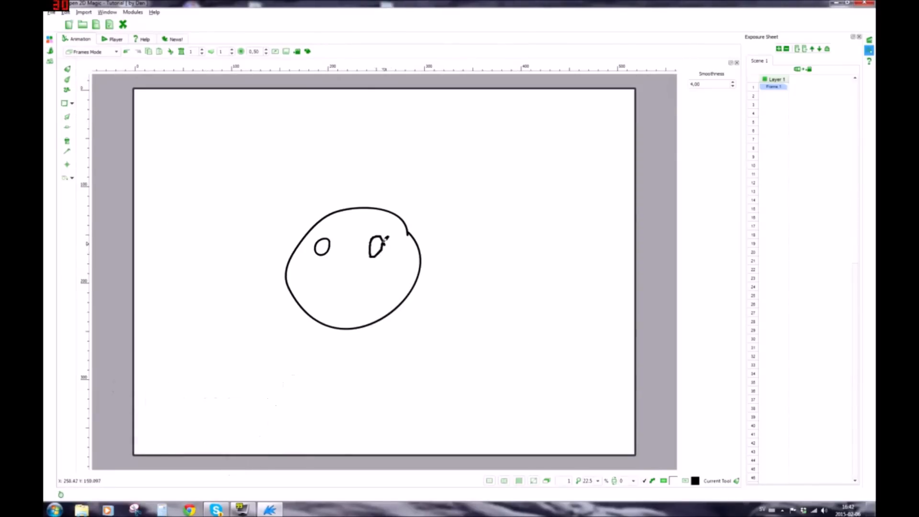
Pencil the face's eyes and smile inside the circle, then adjust pen thickness
drag(334, 267, 352, 271)
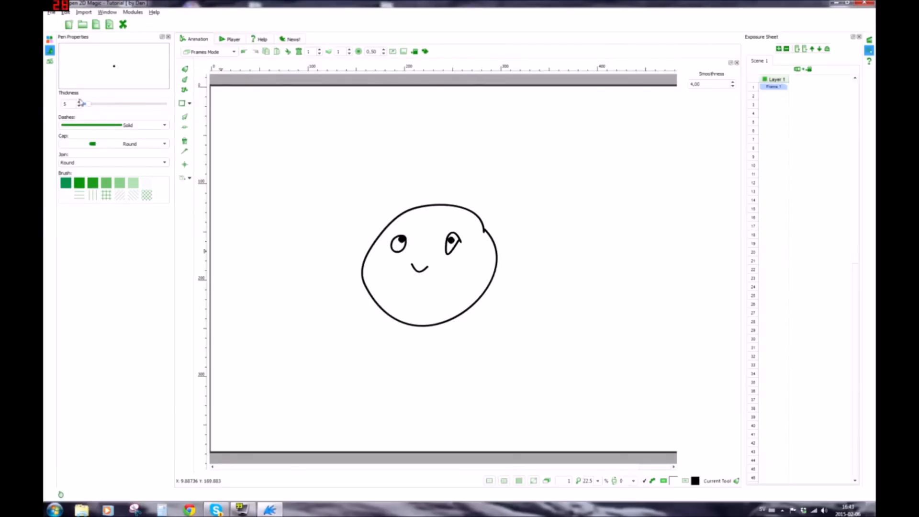
click(50, 50)
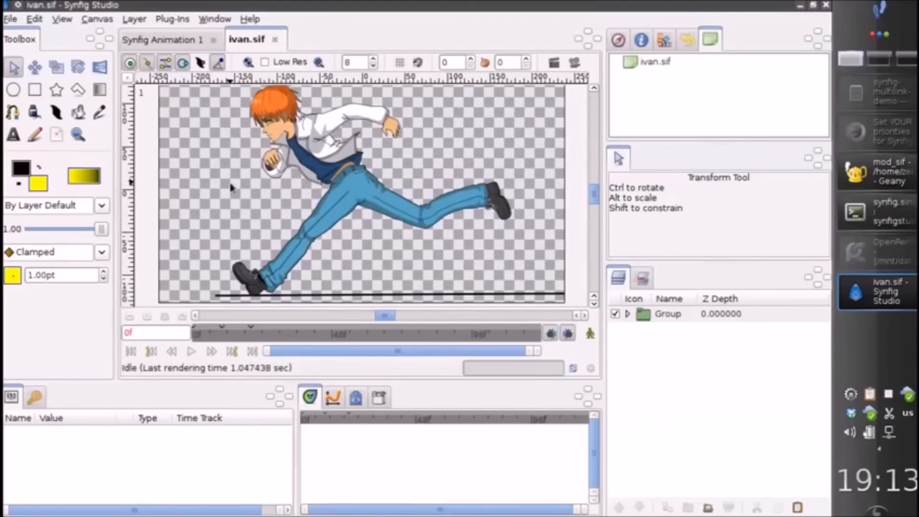
mouse_move(275, 282)
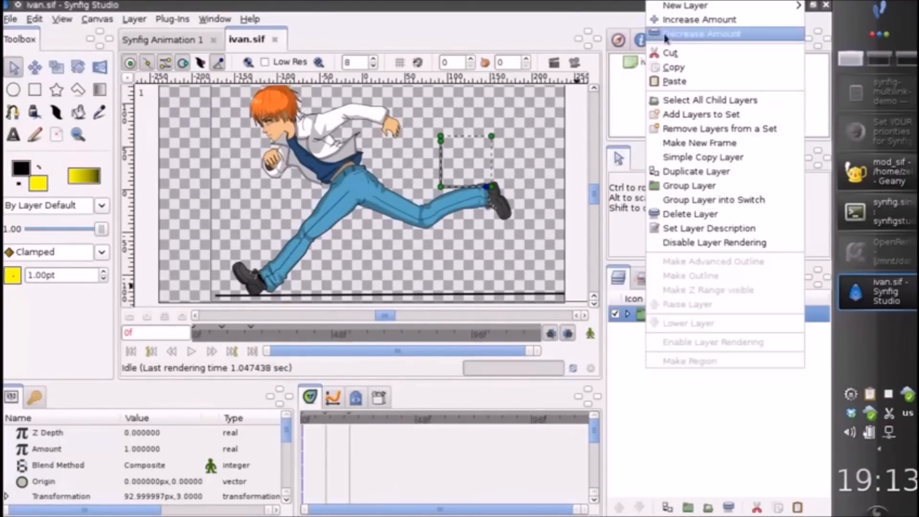
Add a Skeleton layer above the running character's Group layer
click(702, 34)
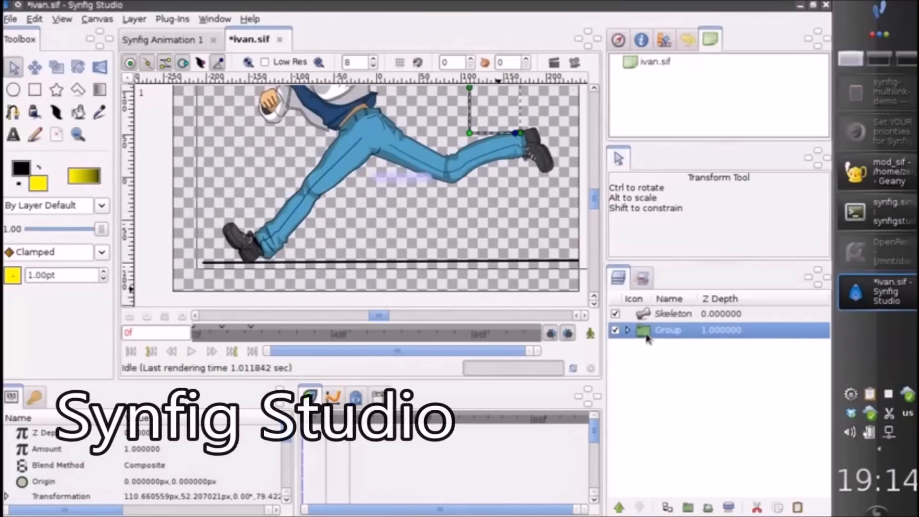
Expand the character Group layer and select its first nested group
click(628, 329)
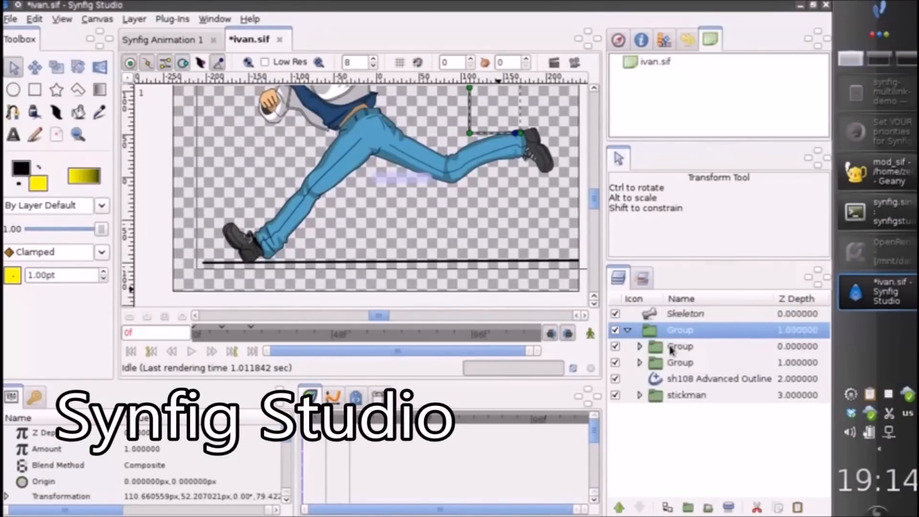
click(685, 314)
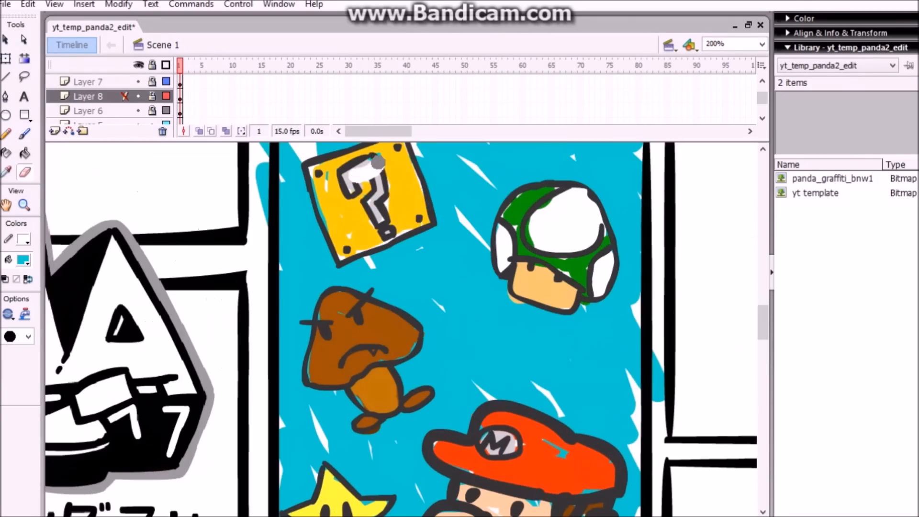
Unlock Layer 8 for sketching and zoom the view to 400%
click(756, 43)
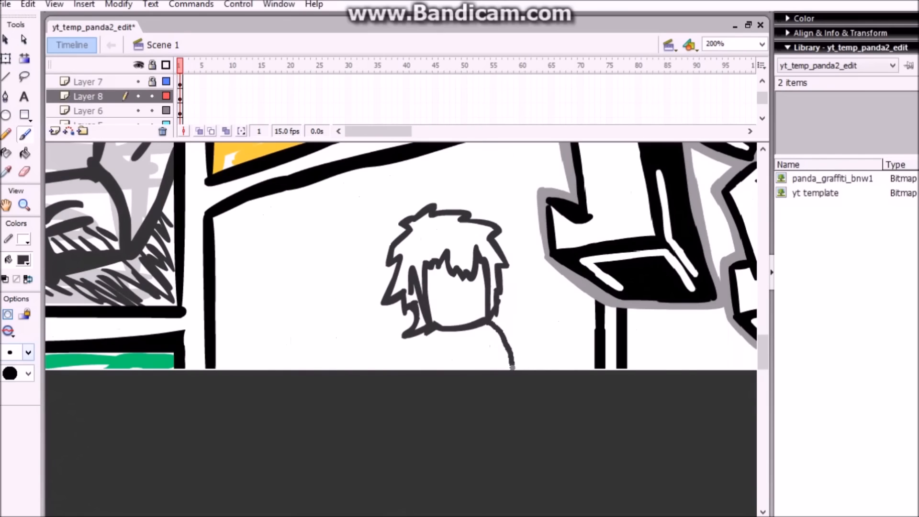
click(761, 44)
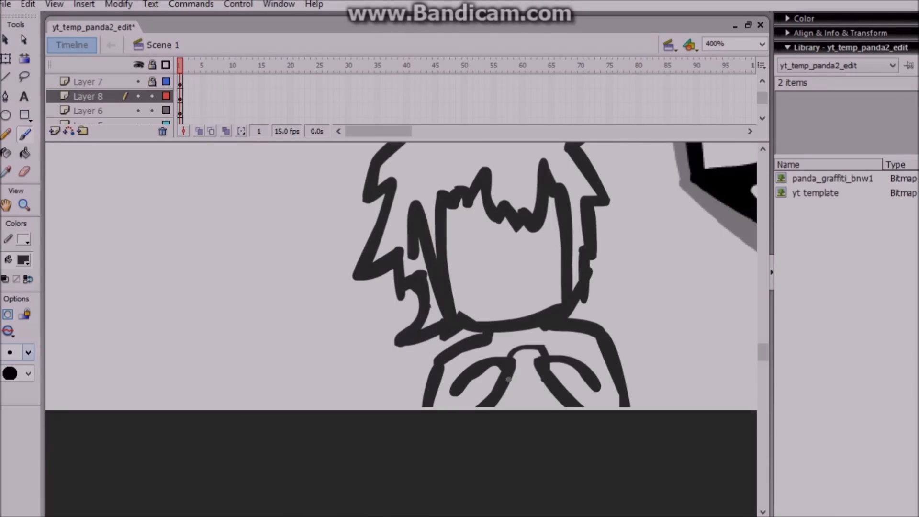